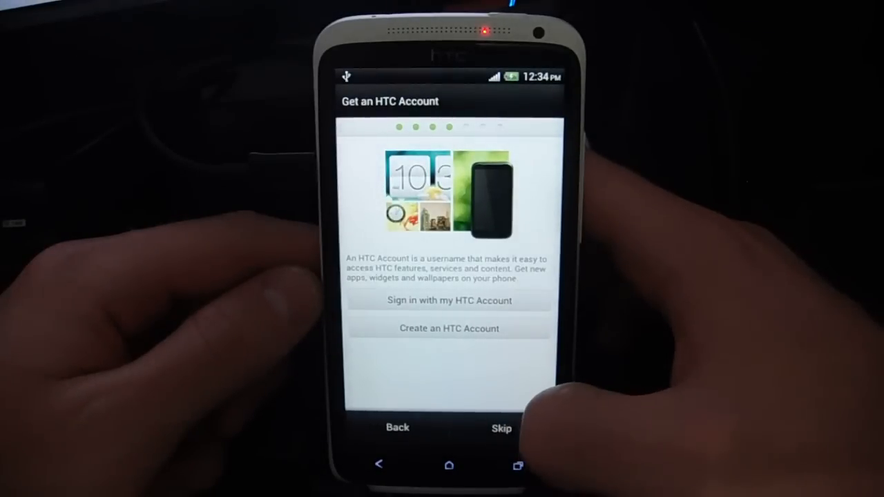
Skip the HTC Account sign-up on the phone's setup screen.
{"action": "left_click", "coordinate": [500, 428]}
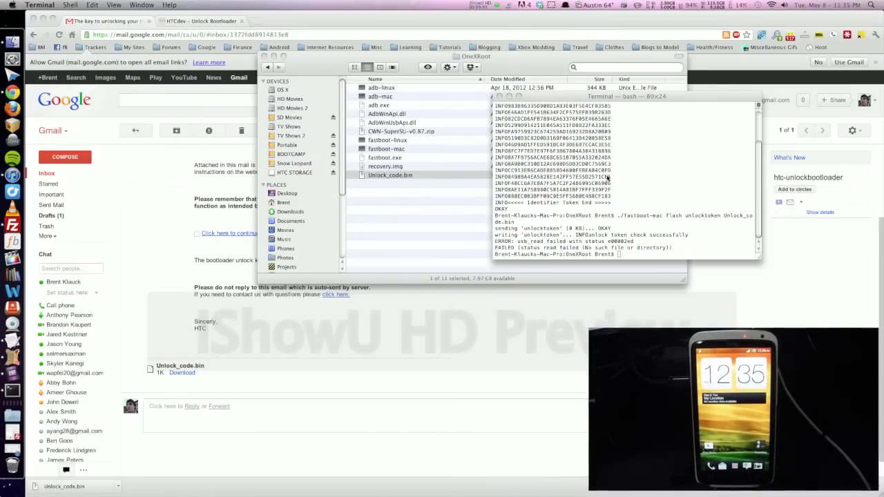
Copy CWM-SuperSU-v0.87.zip and paste it into the phone's HTC STORAGE drive.
{"action": "left_click", "coordinate": [400, 132]}
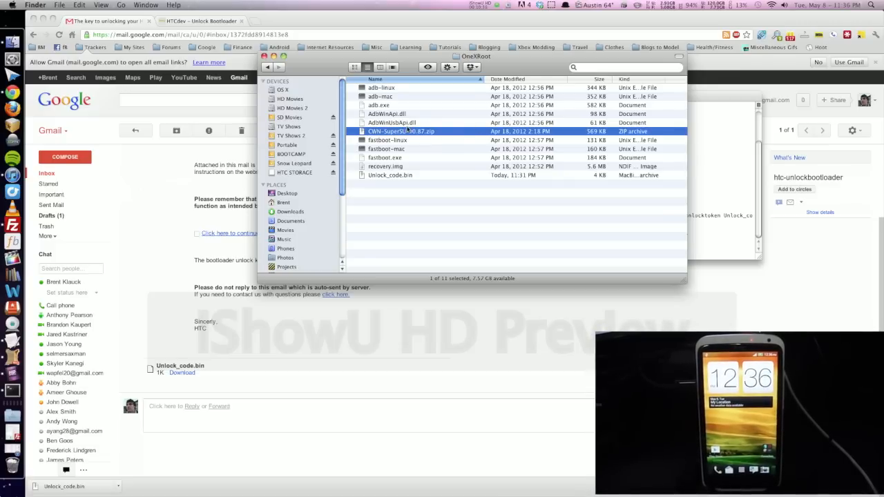
{"action": "right_click", "coordinate": [400, 131]}
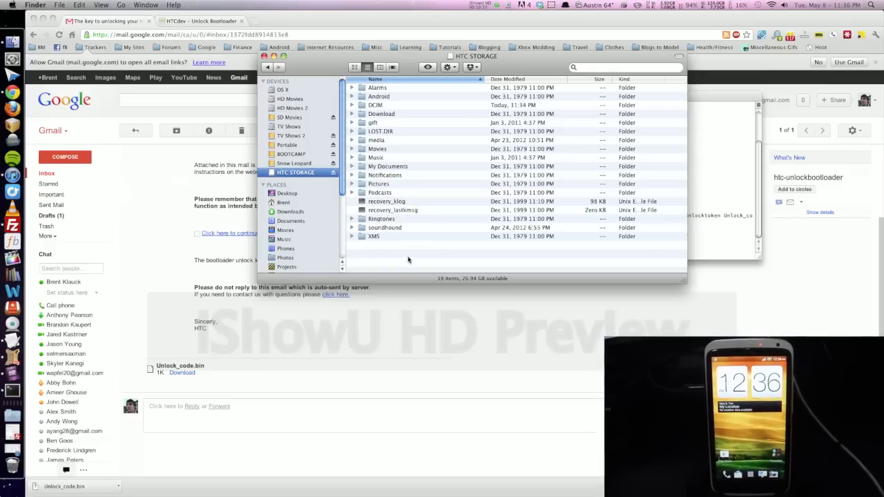
{"action": "right_click", "coordinate": [408, 260]}
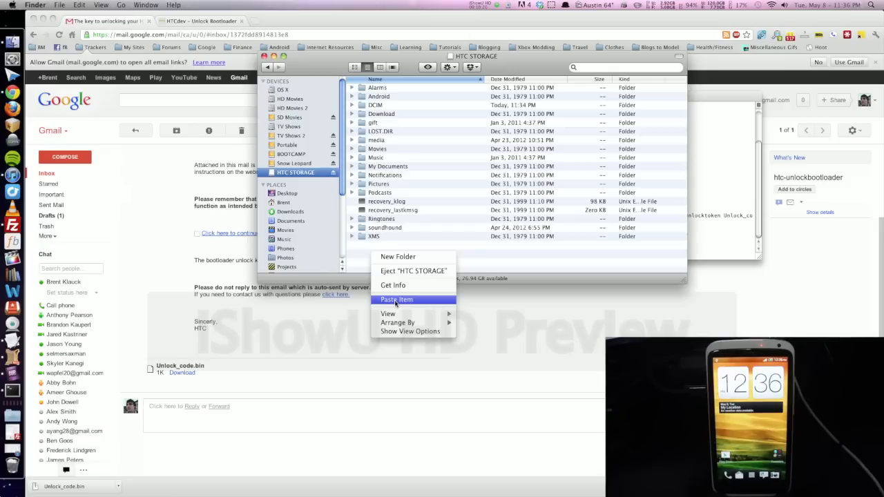
{"action": "left_click", "coordinate": [396, 298]}
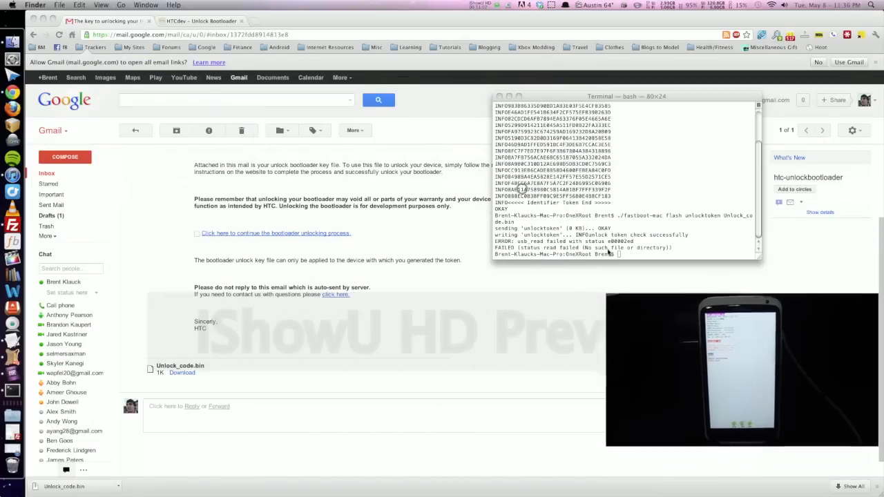
Enter './fastboot-mac flash recovery recovery.img' at the Terminal prompt.
{"action": "left_click", "coordinate": [622, 254]}
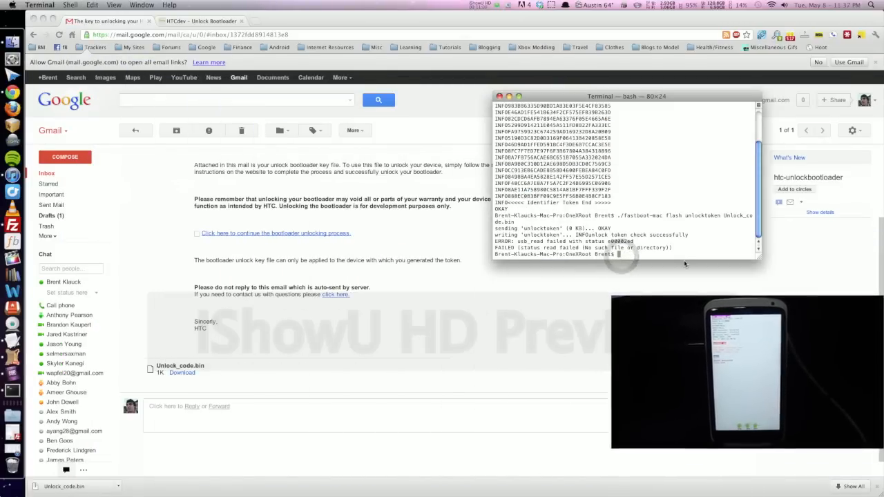
{"action": "type", "text": "./fastboot-mac"}
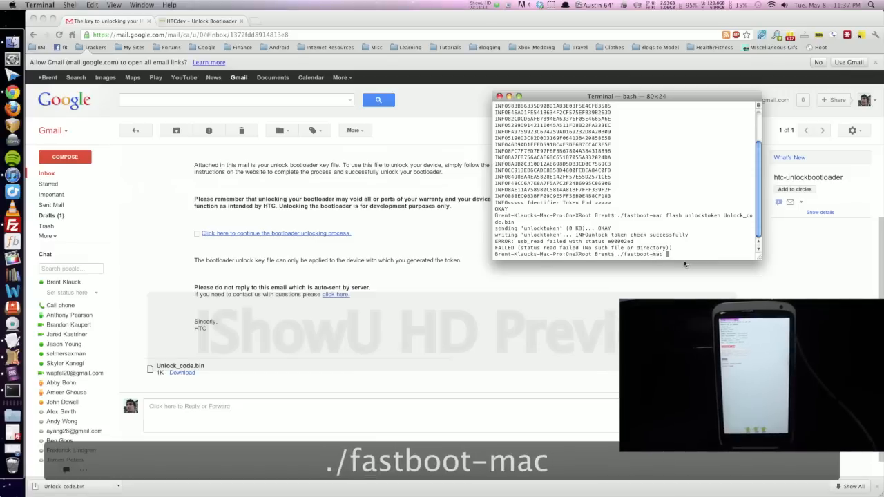
{"action": "type", "text": "flash"}
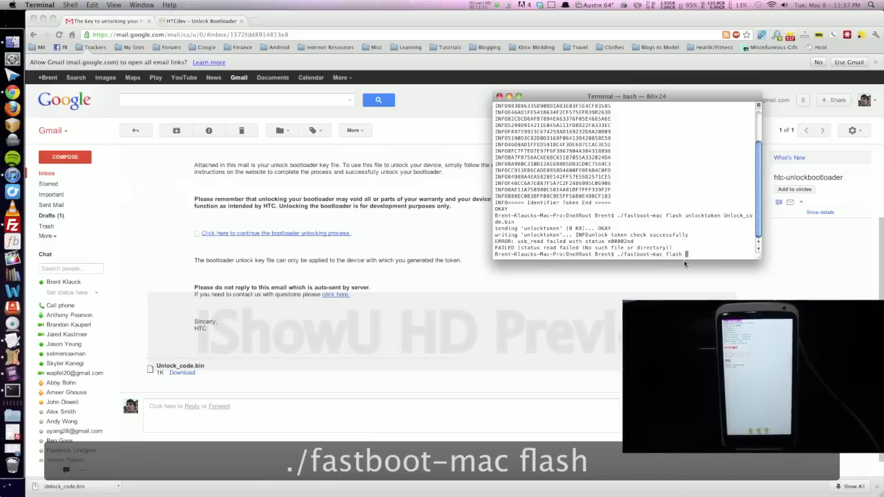
{"action": "type", "text": "reco"}
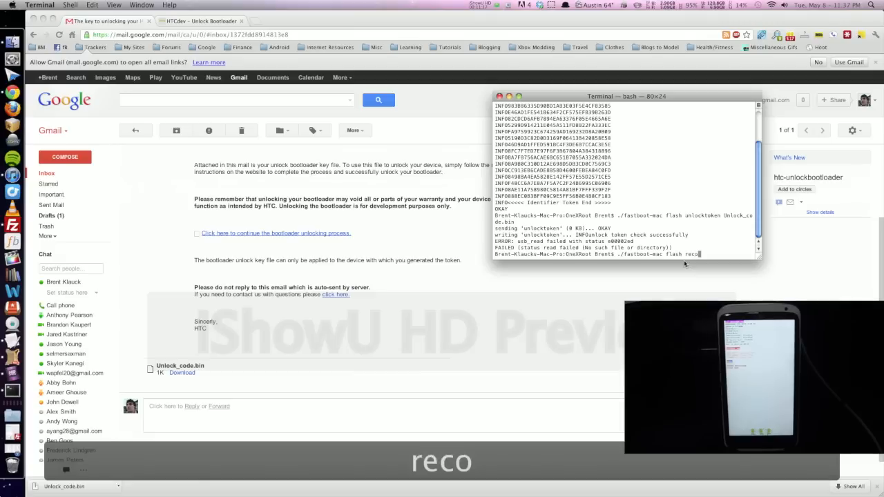
{"action": "type", "text": "very"}
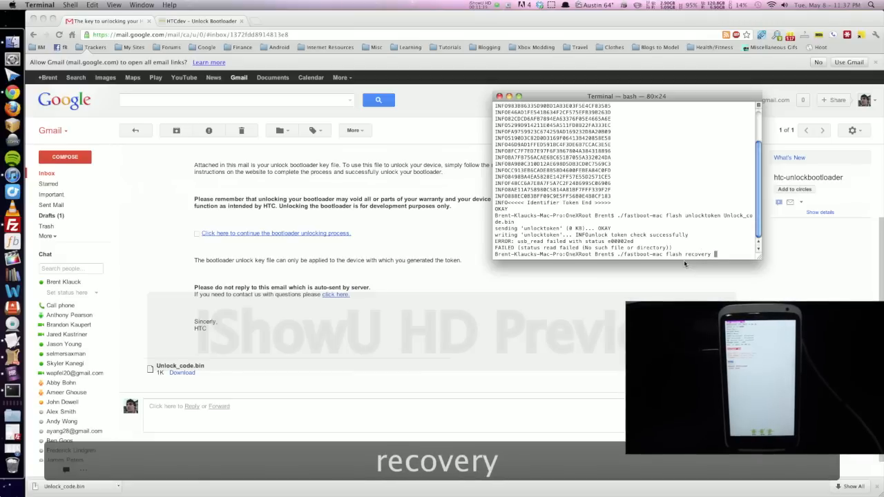
{"action": "type", "text": "recovery.im"}
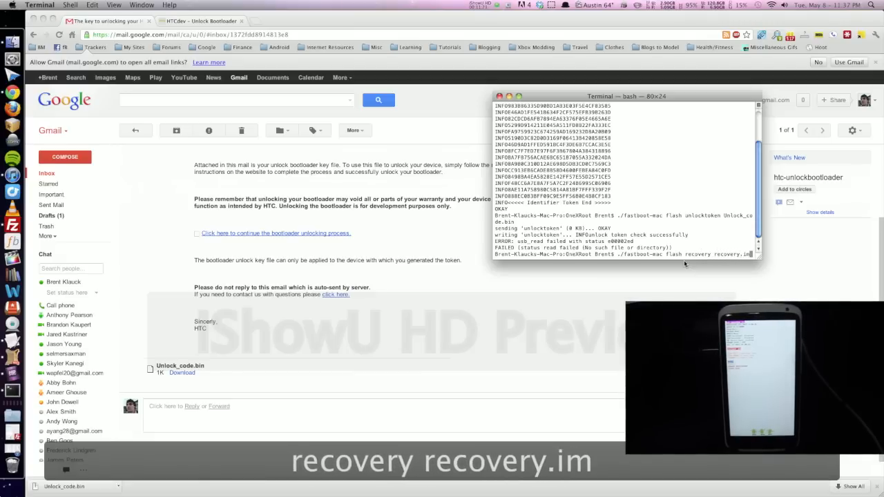